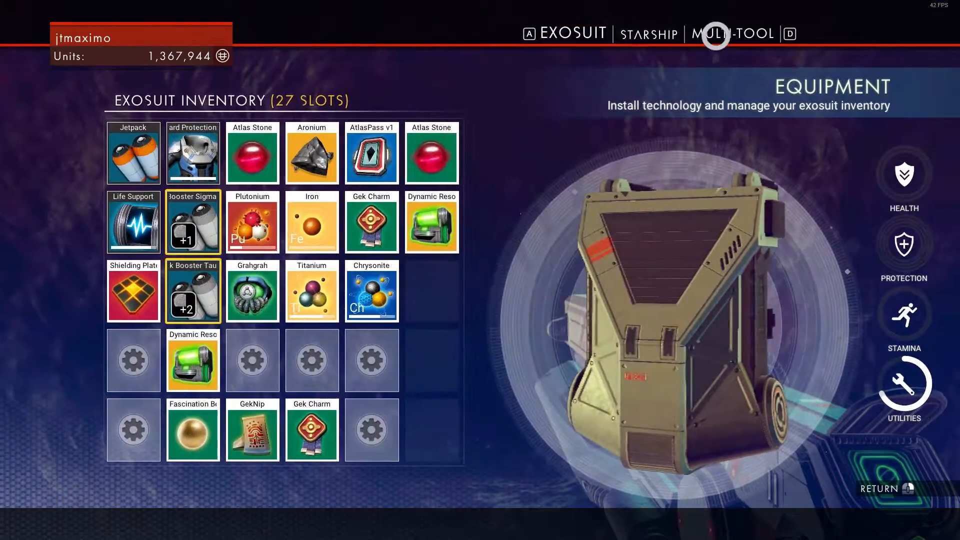
Quit No Man's Sky and return to its Steam library page.
left_click(735, 33)
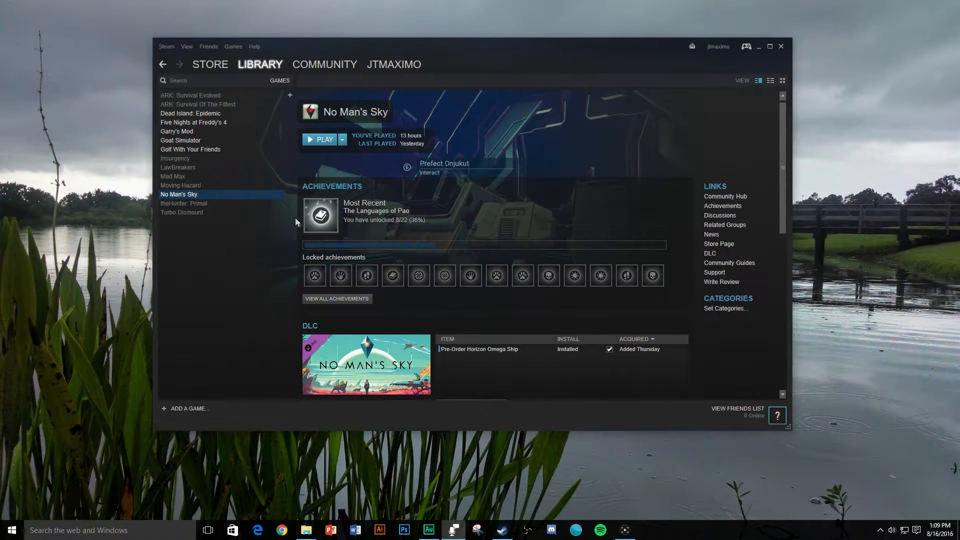
mouse_move(220, 169)
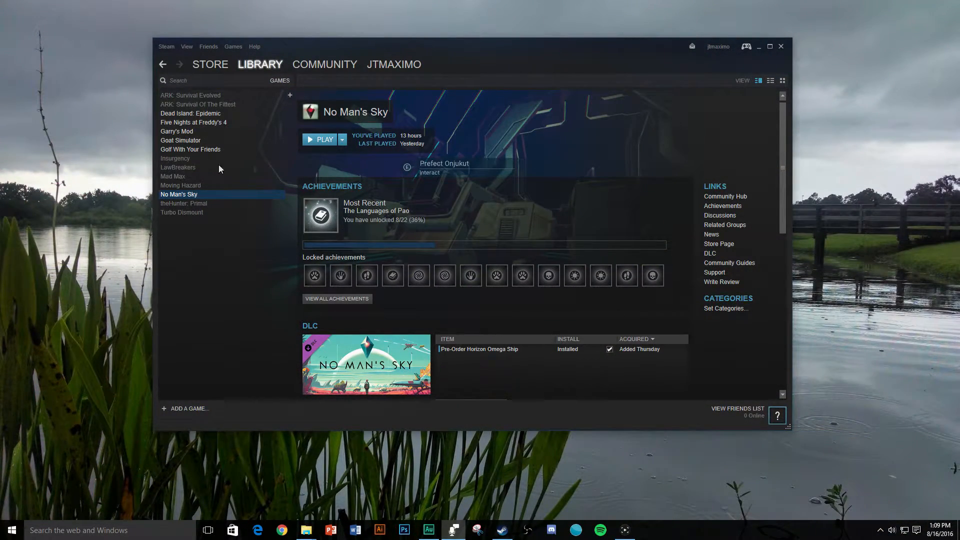
Open No Man's Sky's Properties and show its Local Files options.
right_click(178, 195)
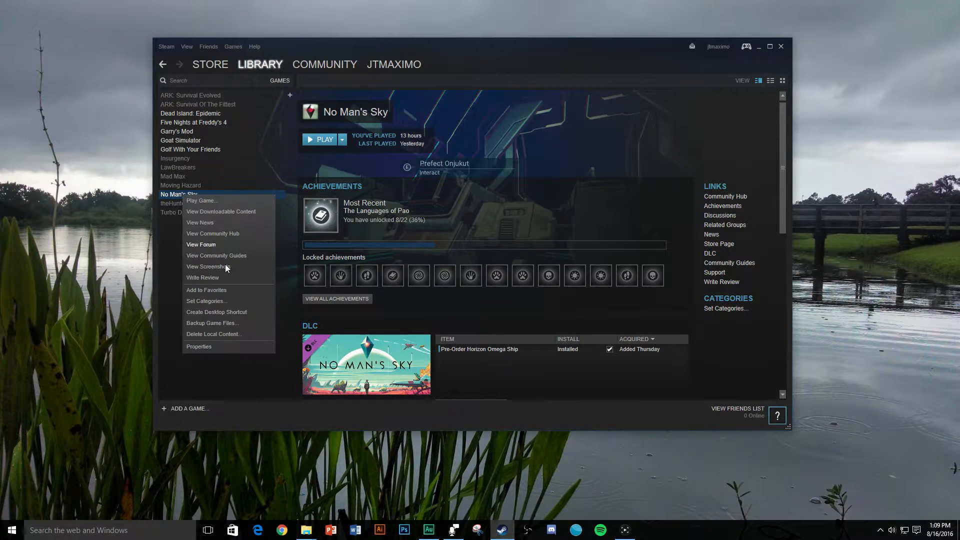
left_click(199, 347)
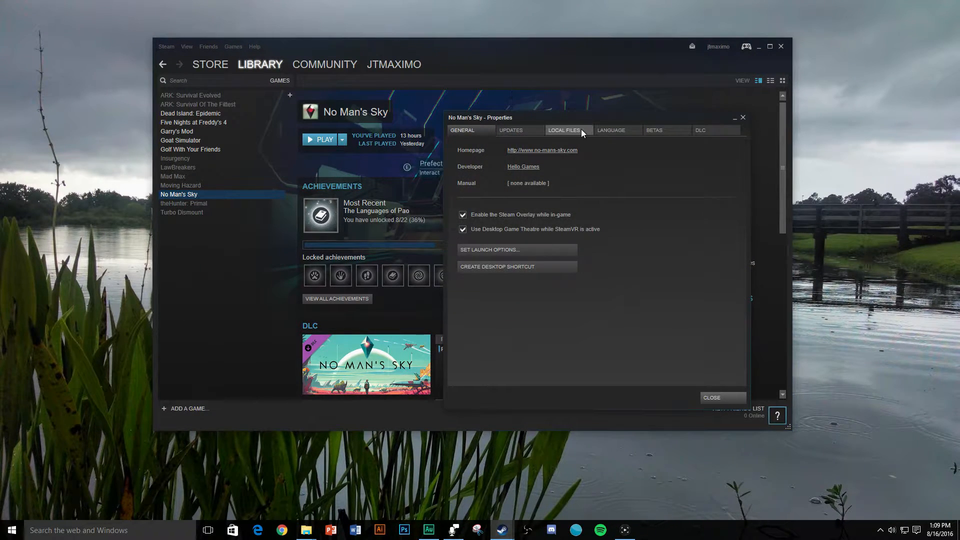
left_click(568, 130)
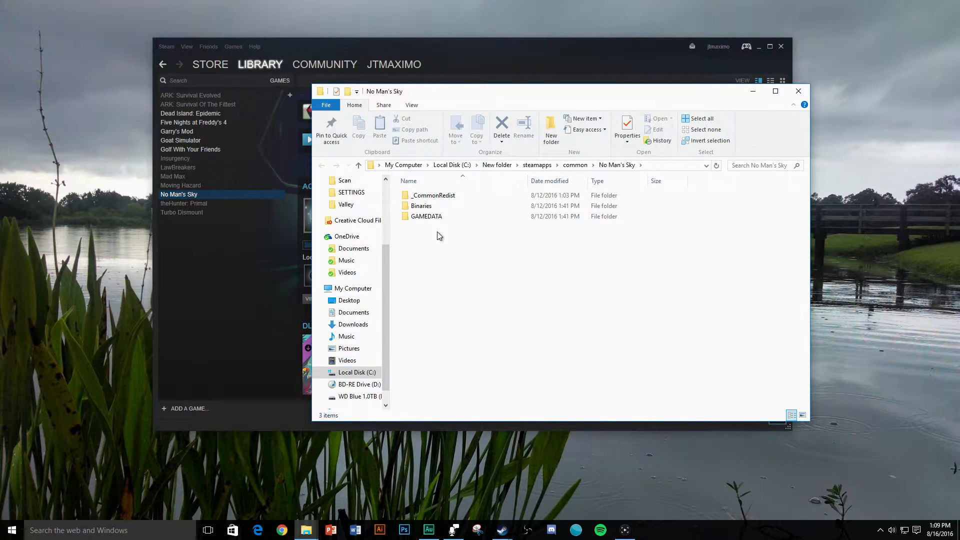
Open Binaries\SETTINGS\TKGRAPHICSSETTINGS.MXML in Notepad.
double_click(421, 206)
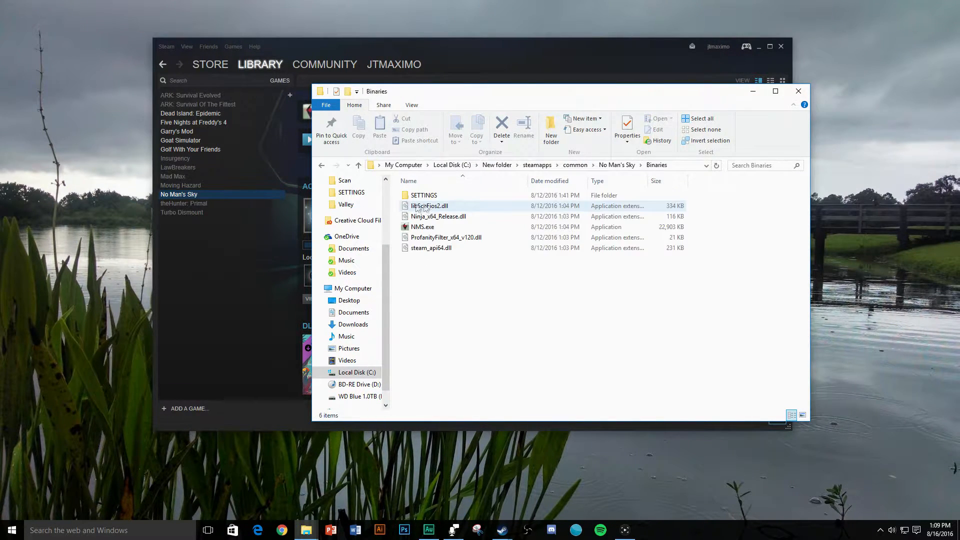
double_click(424, 196)
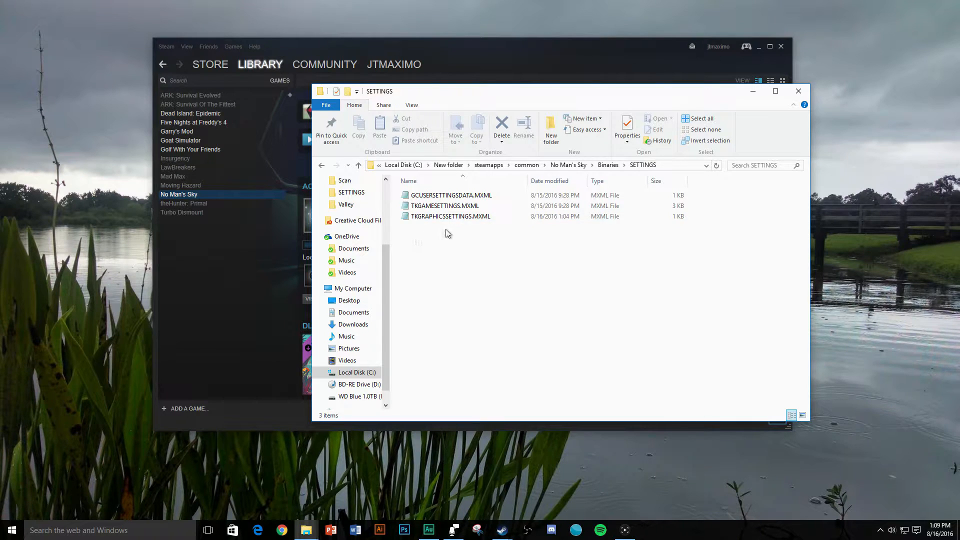
double_click(451, 216)
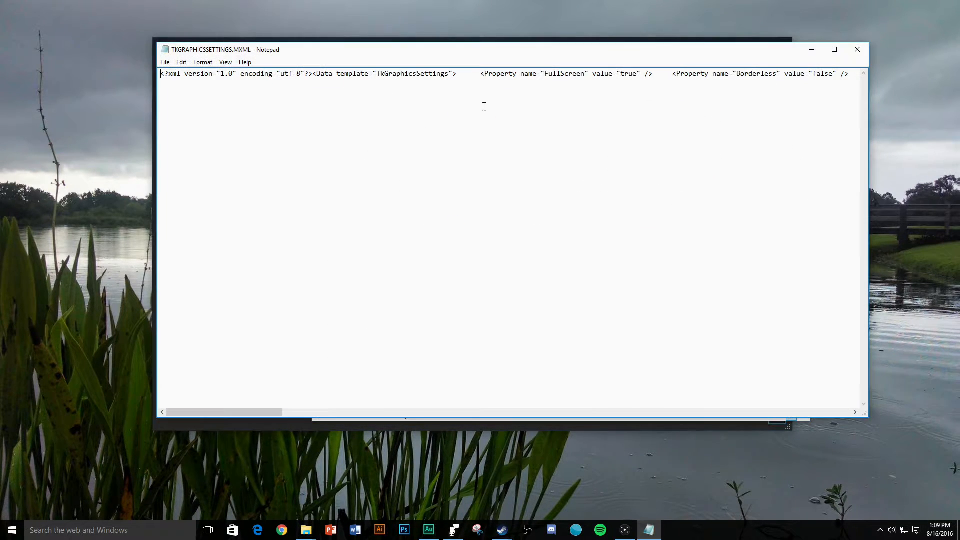
mouse_move(655, 93)
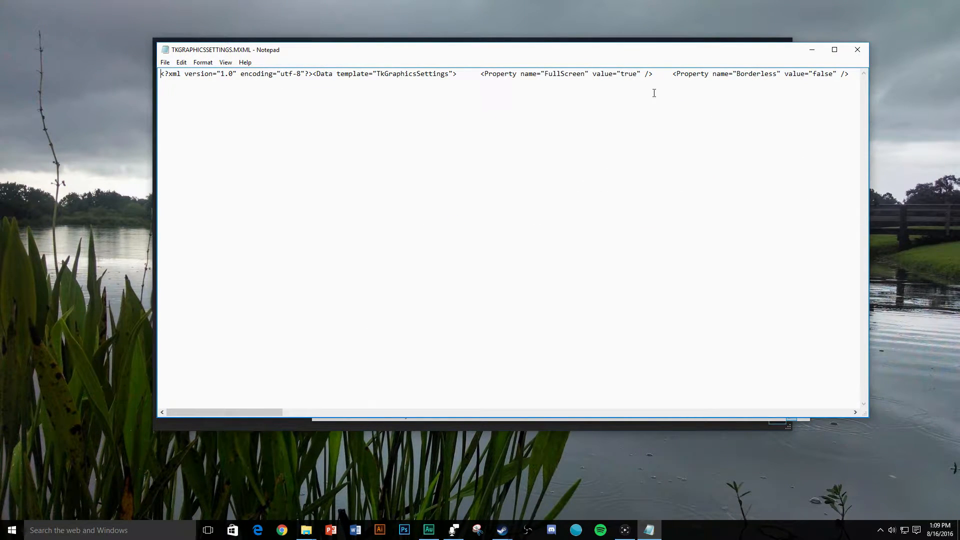
mouse_move(511, 74)
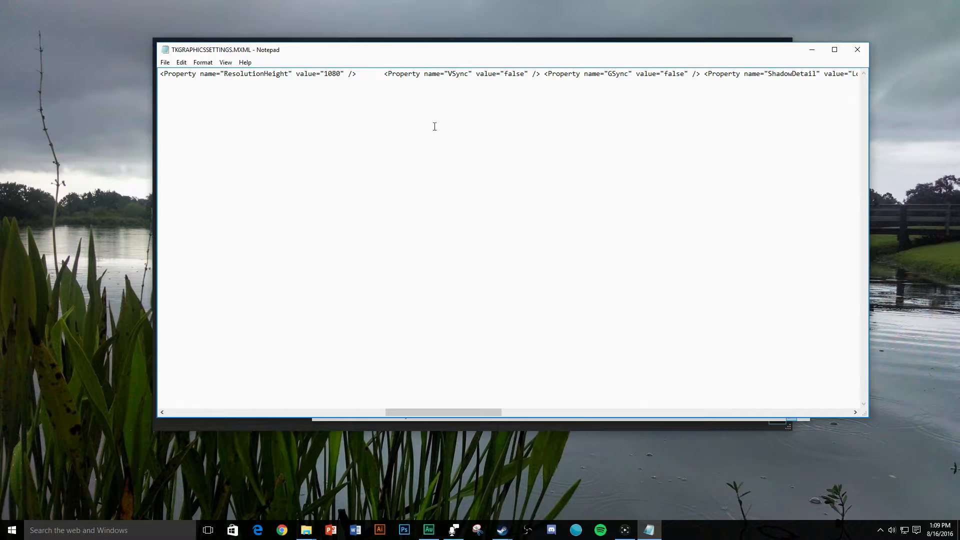
mouse_move(497, 85)
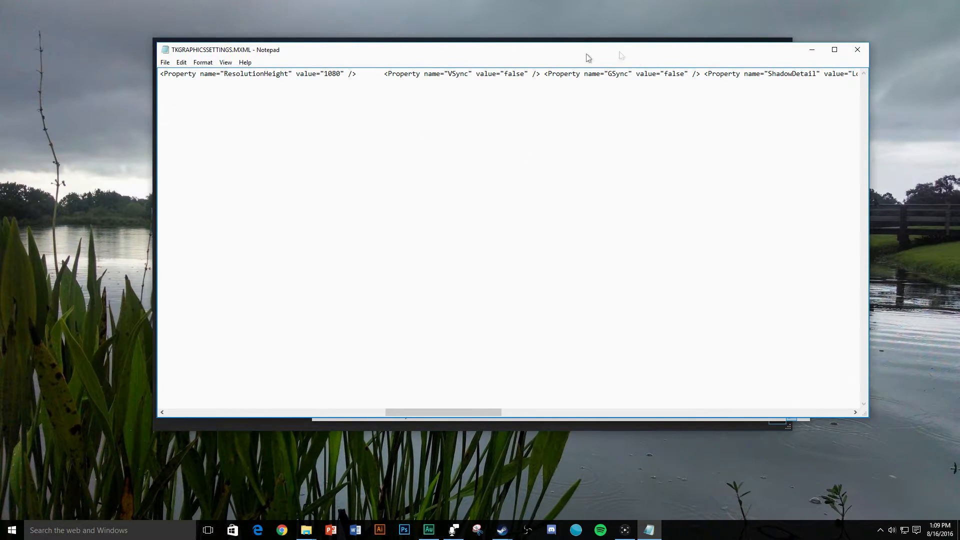
Close the edited TKGRAPHICSSETTINGS.MXML file in Notepad.
left_click(165, 62)
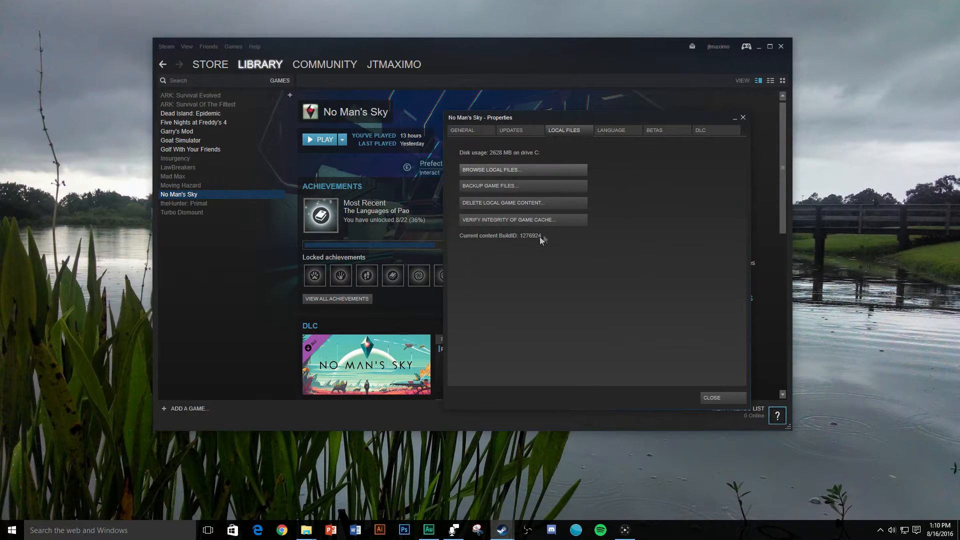
mouse_move(275, 177)
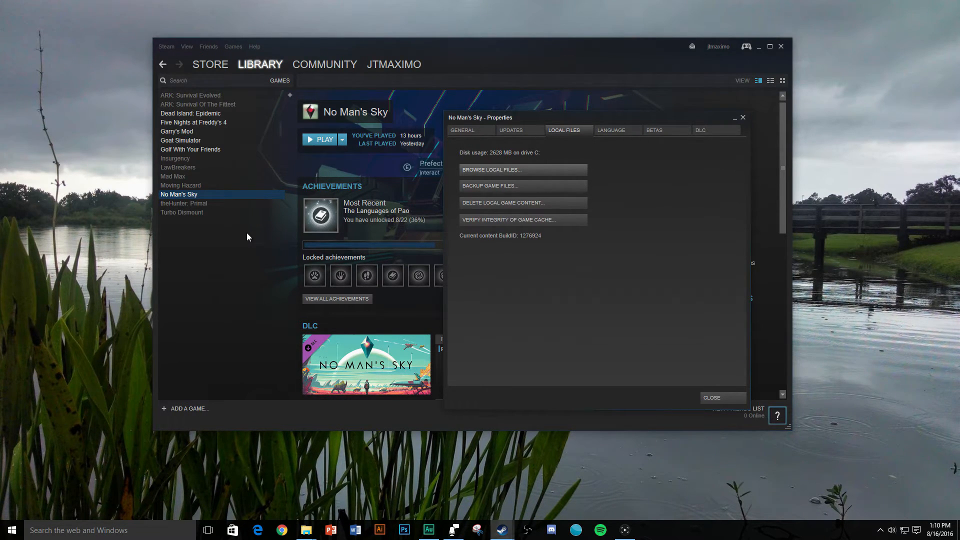
mouse_move(641, 336)
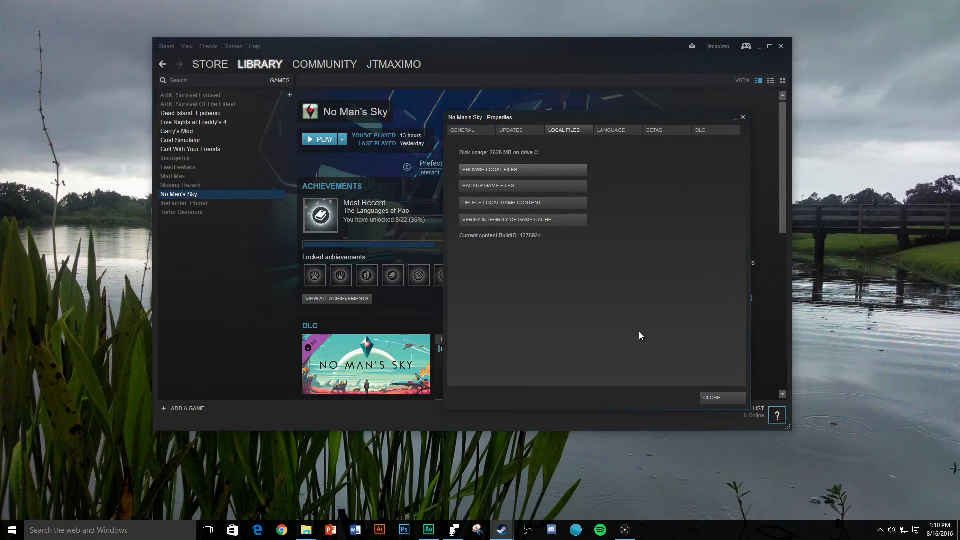
Close the No Man's Sky Properties dialog.
left_click(723, 398)
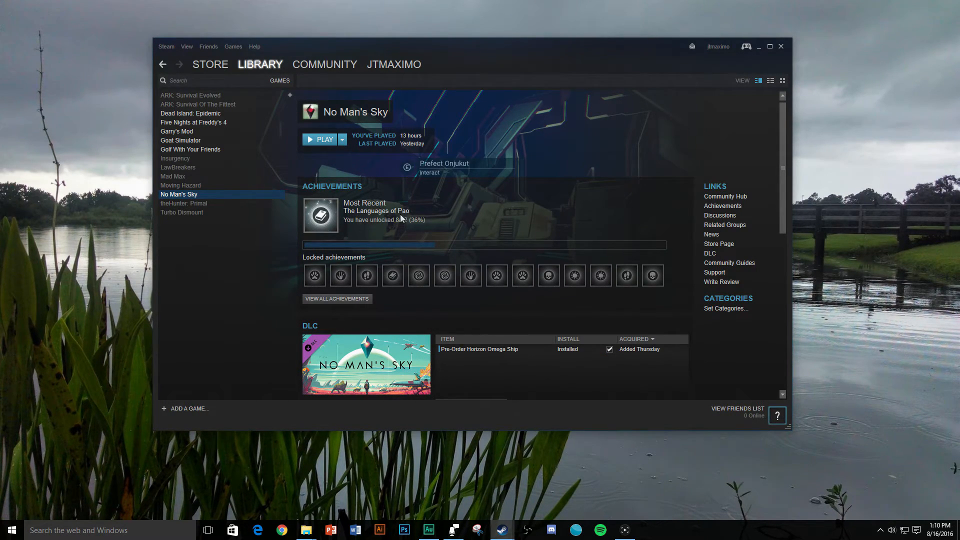
mouse_move(547, 276)
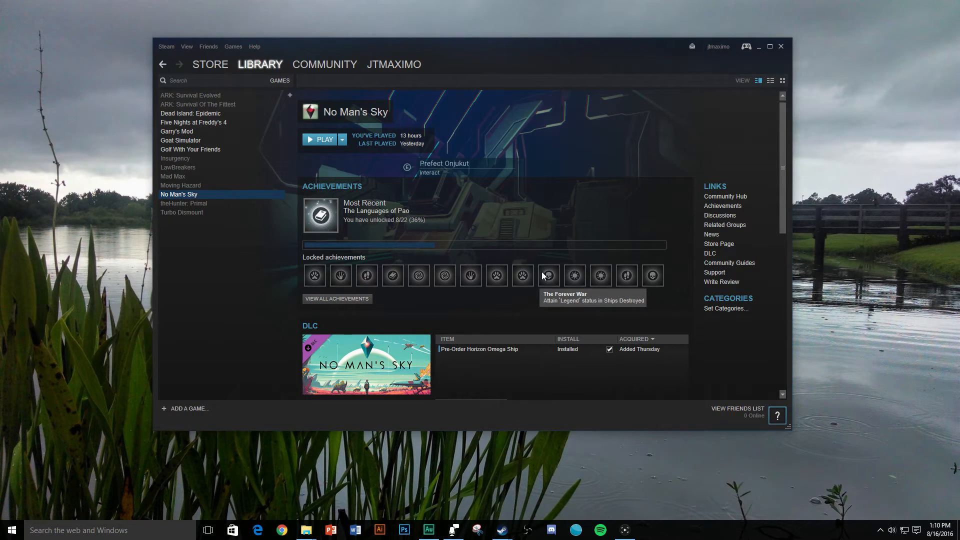
mouse_move(522, 278)
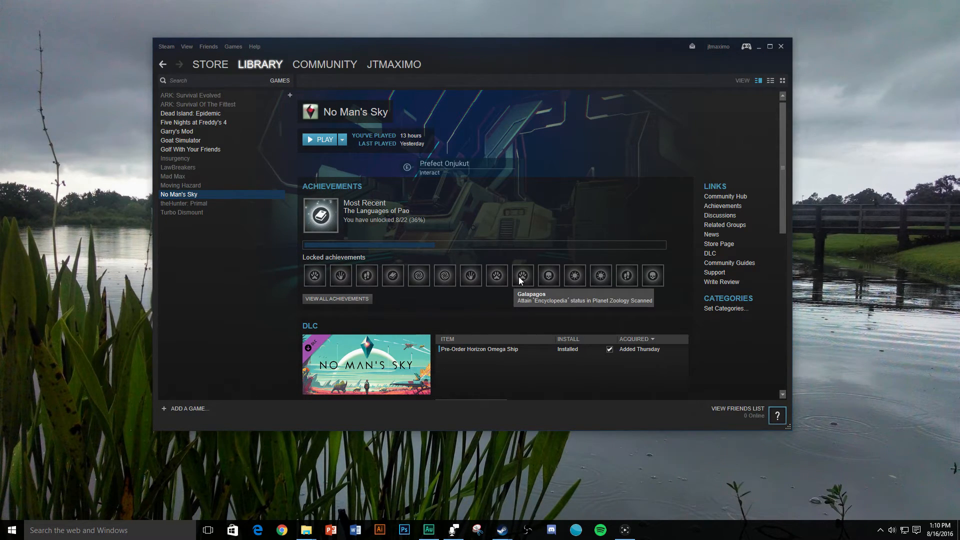